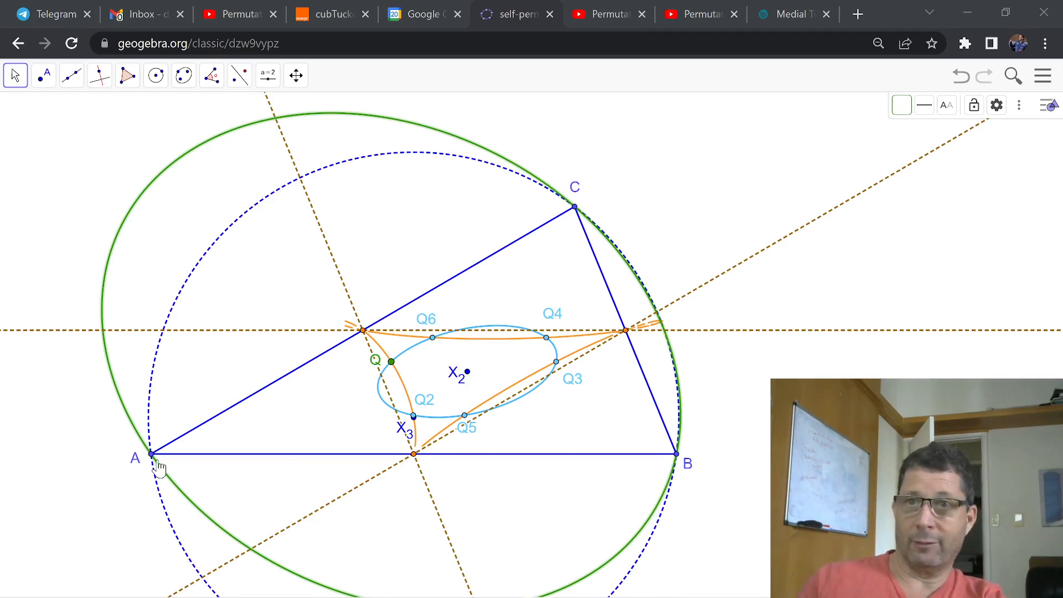
mouse_move(593, 223)
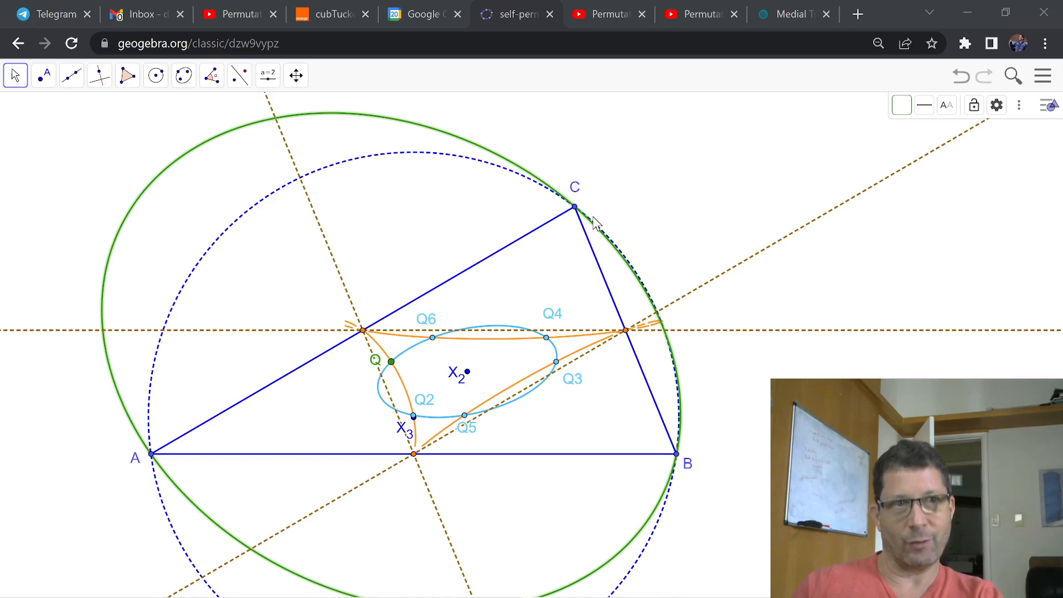
mouse_move(407, 161)
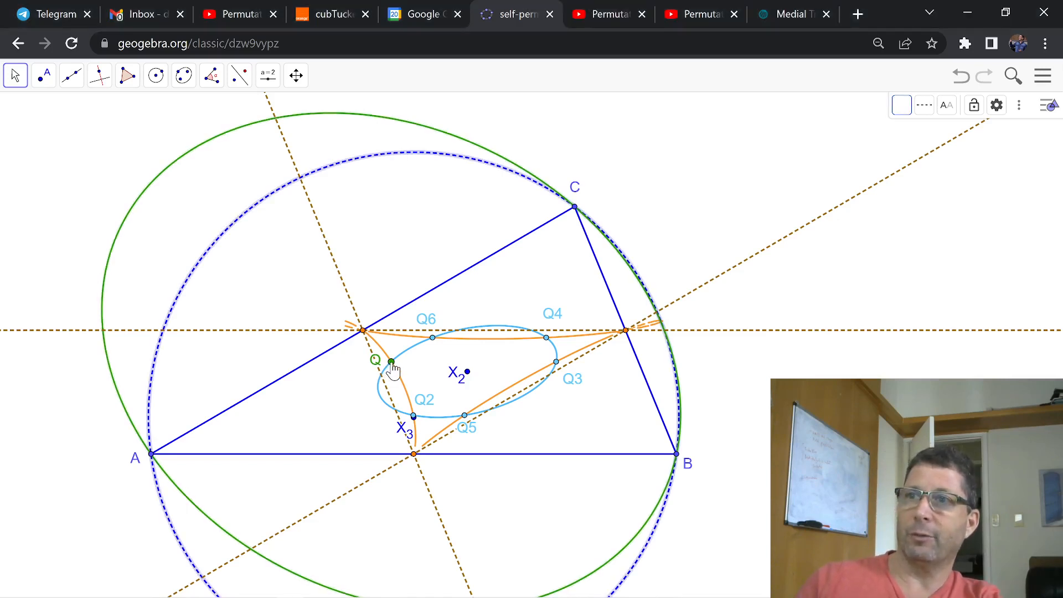
Grab point Q inside triangle ABC to start dragging it toward the sextic's corner on side AC.
left_click(391, 361)
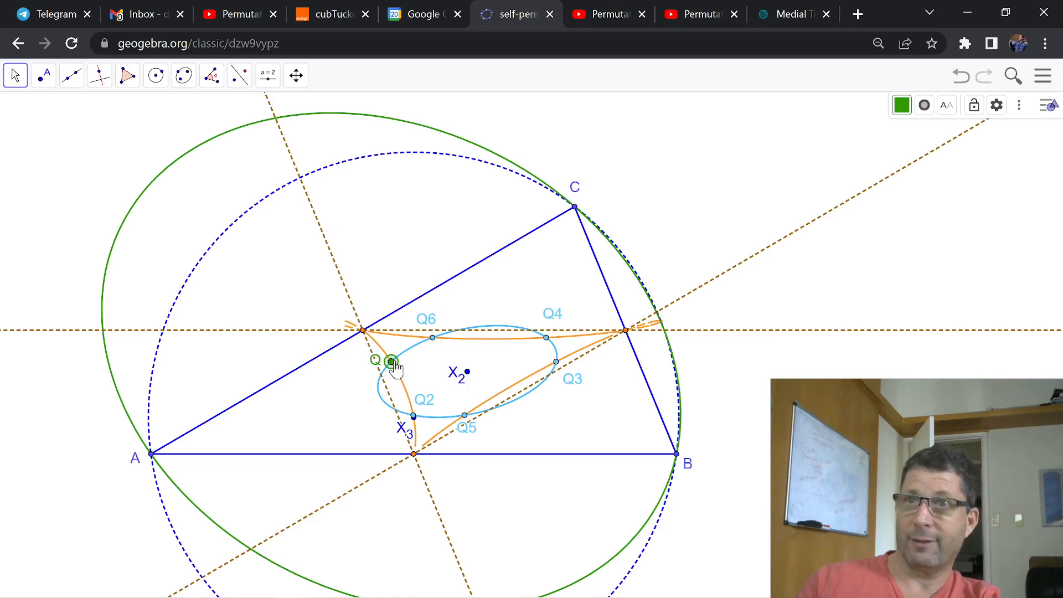
mouse_move(185, 192)
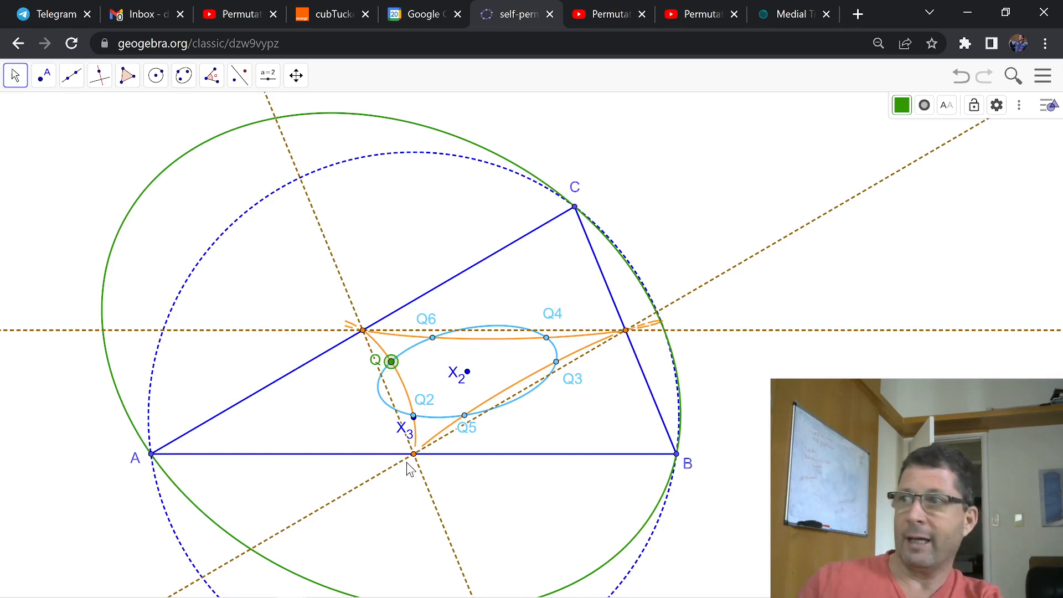
mouse_move(581, 223)
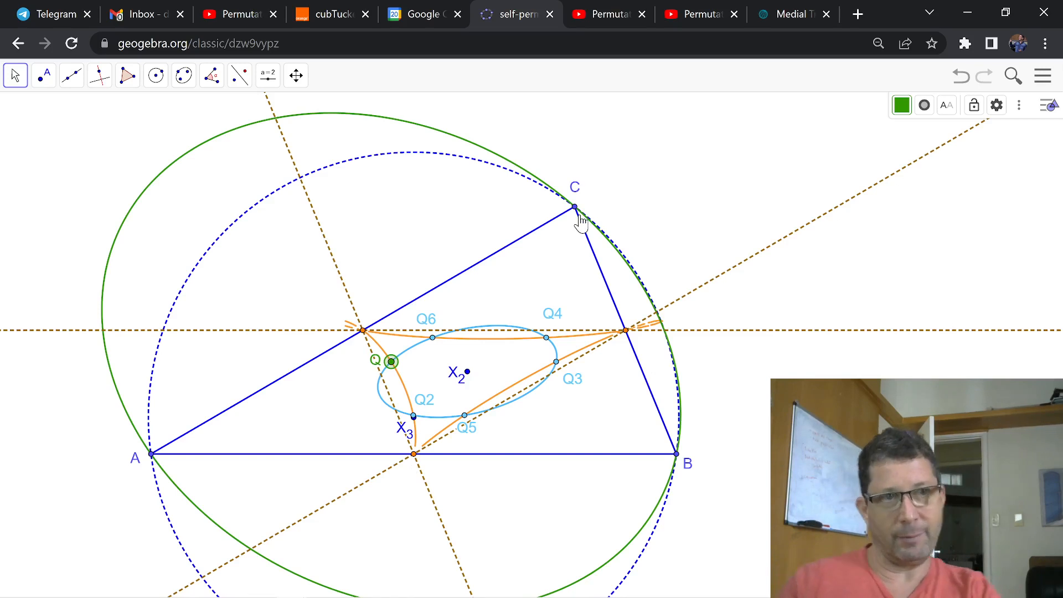
mouse_move(724, 103)
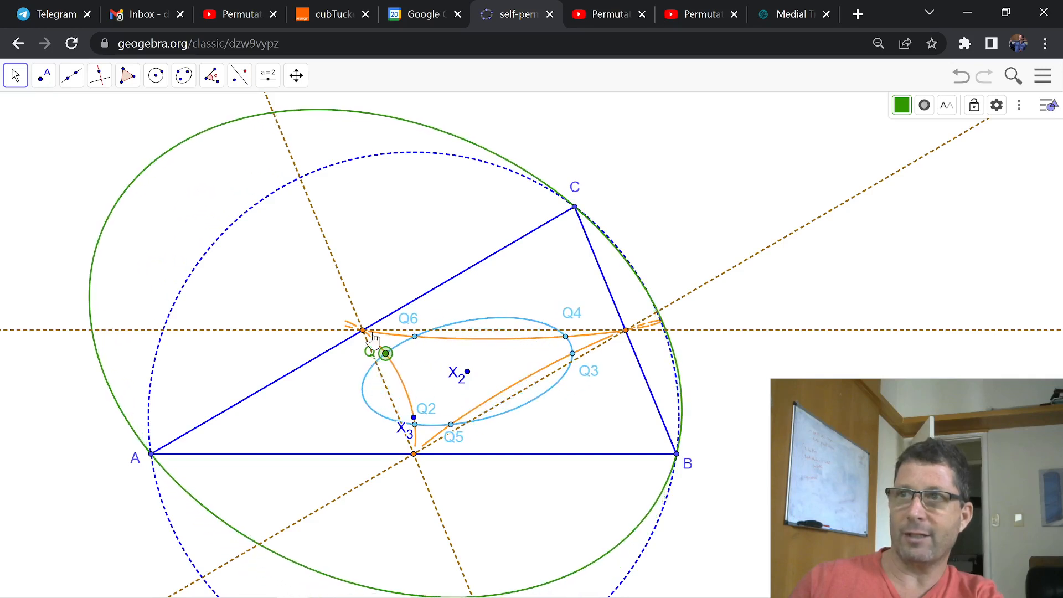
mouse_move(504, 351)
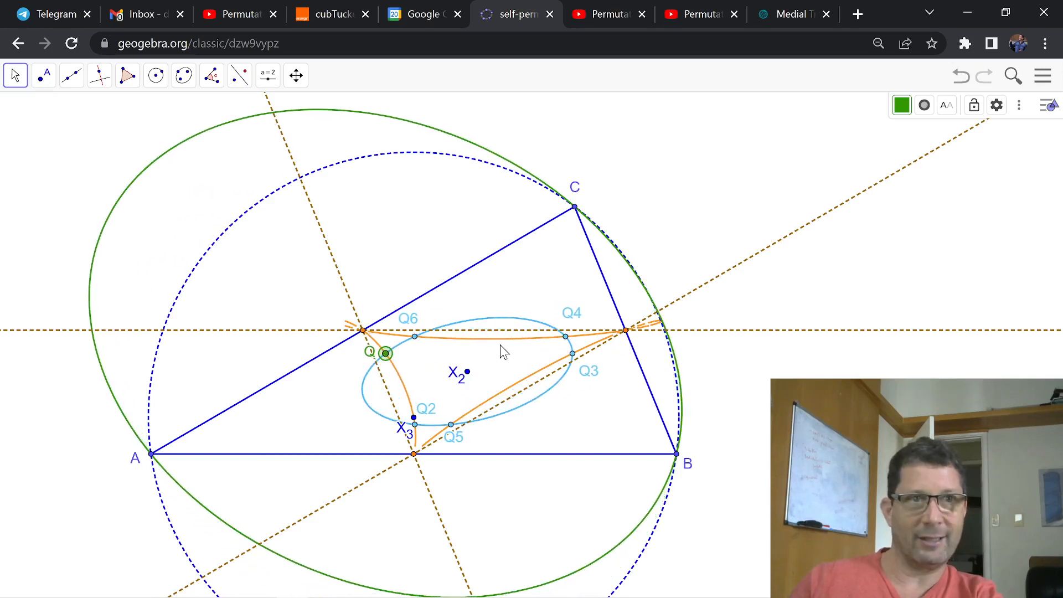
mouse_move(543, 358)
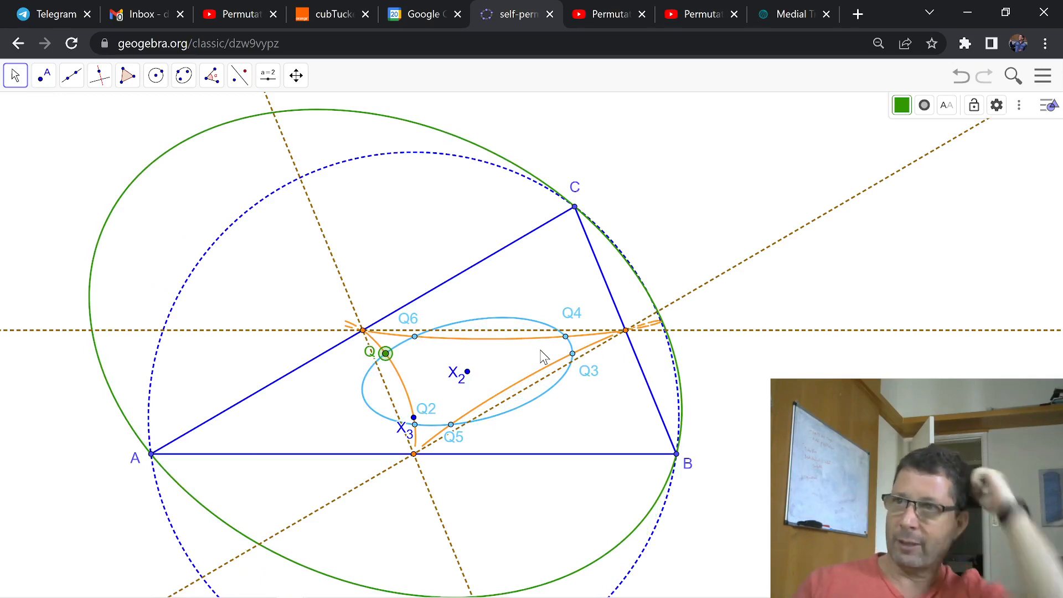
mouse_move(532, 366)
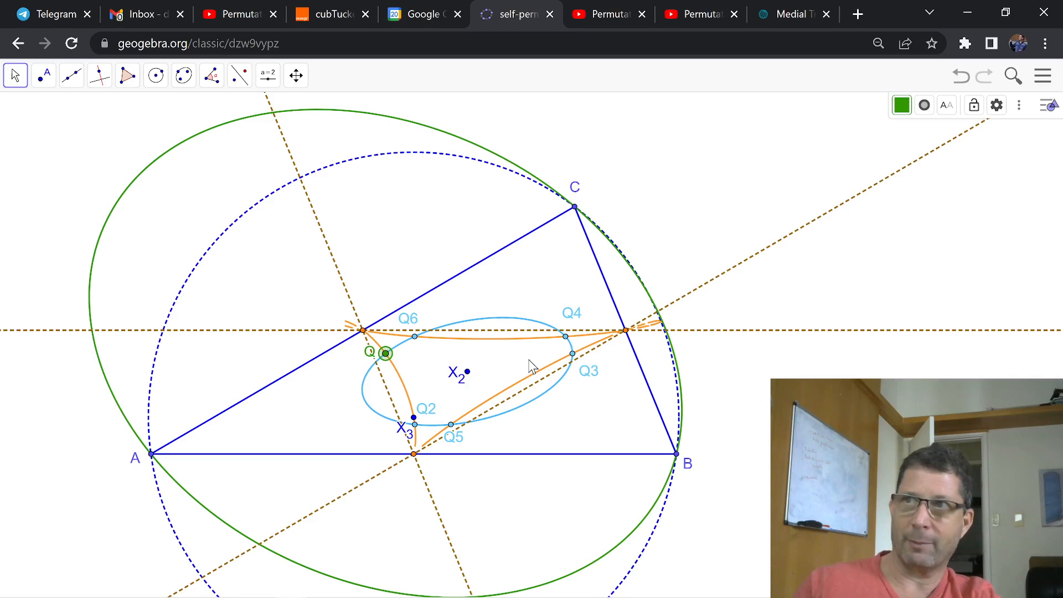
mouse_move(368, 344)
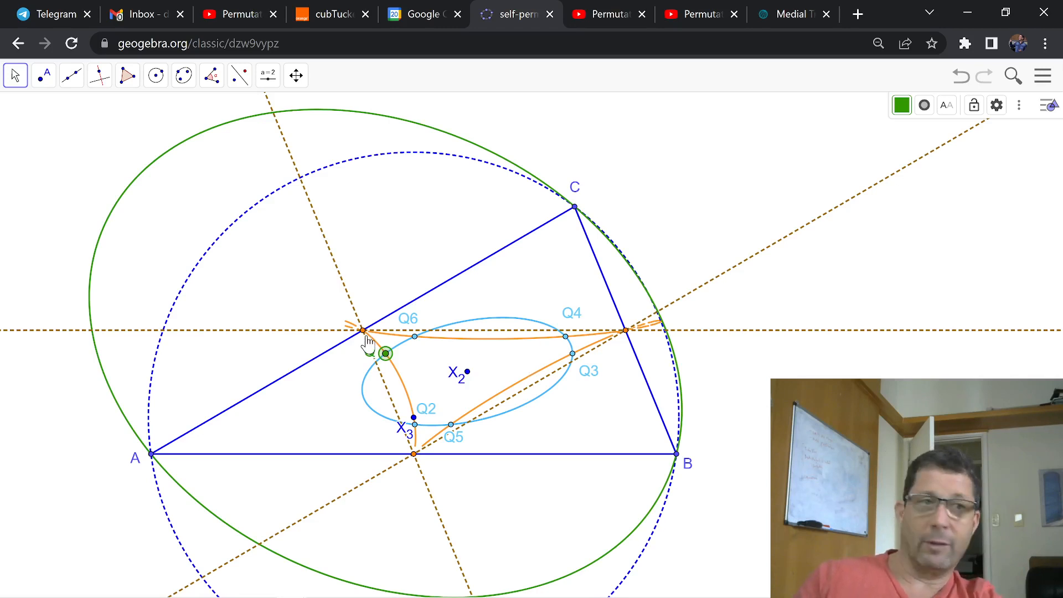
mouse_move(583, 352)
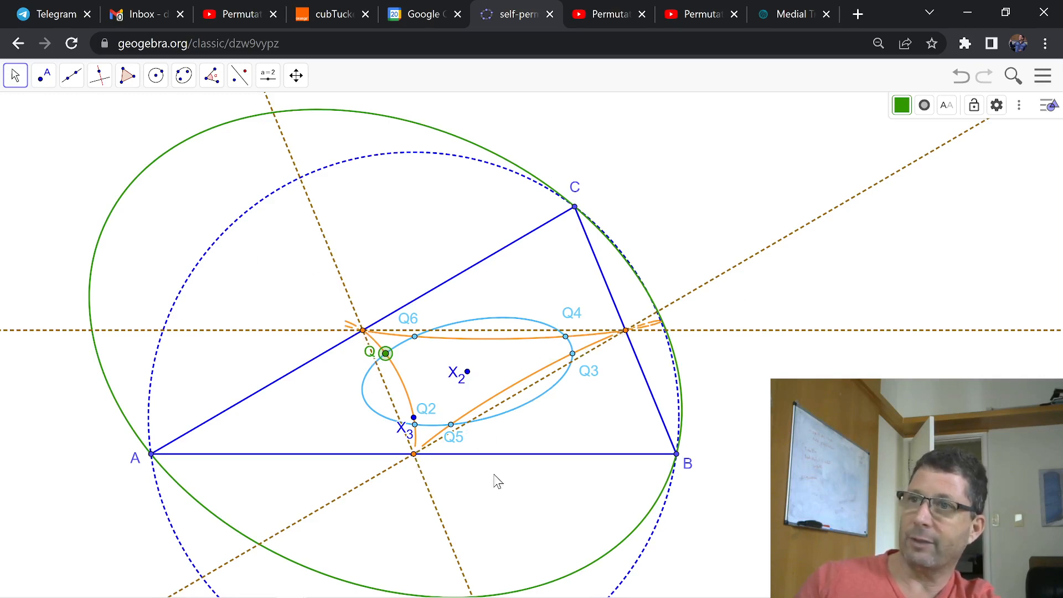
mouse_move(320, 383)
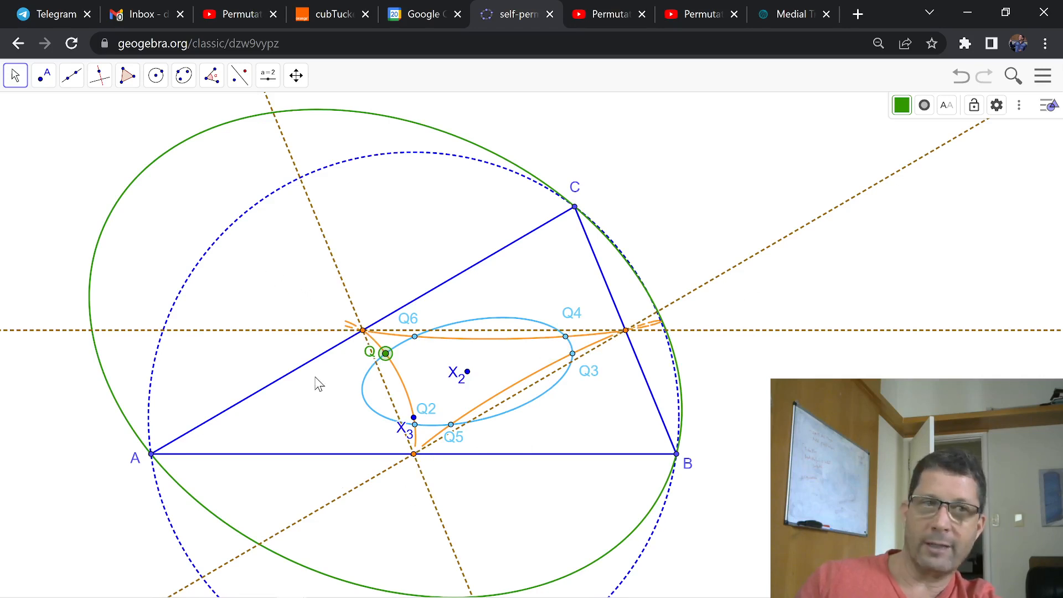
mouse_move(786, 288)
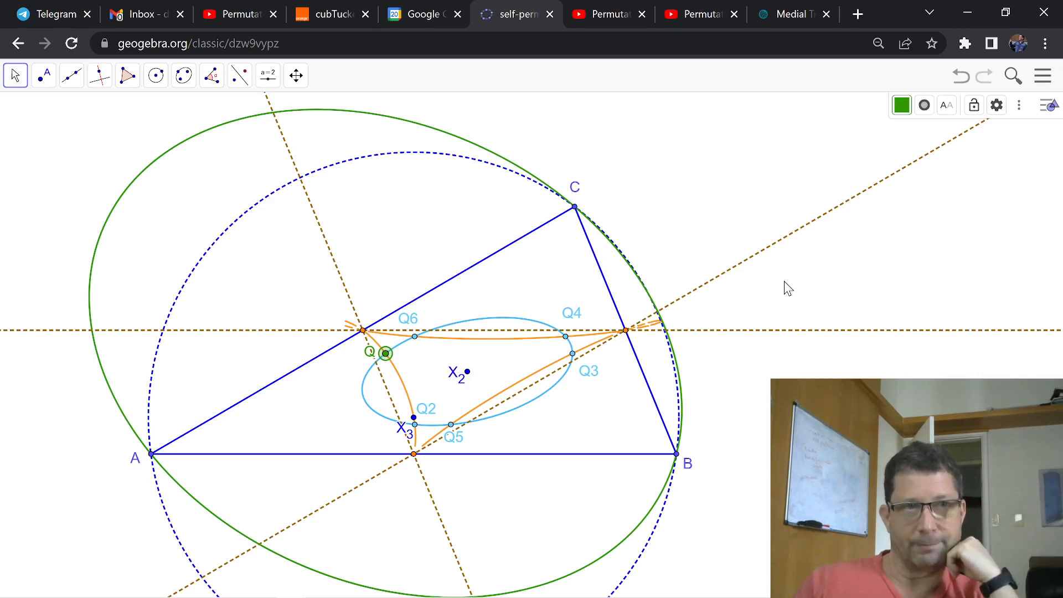
mouse_move(754, 279)
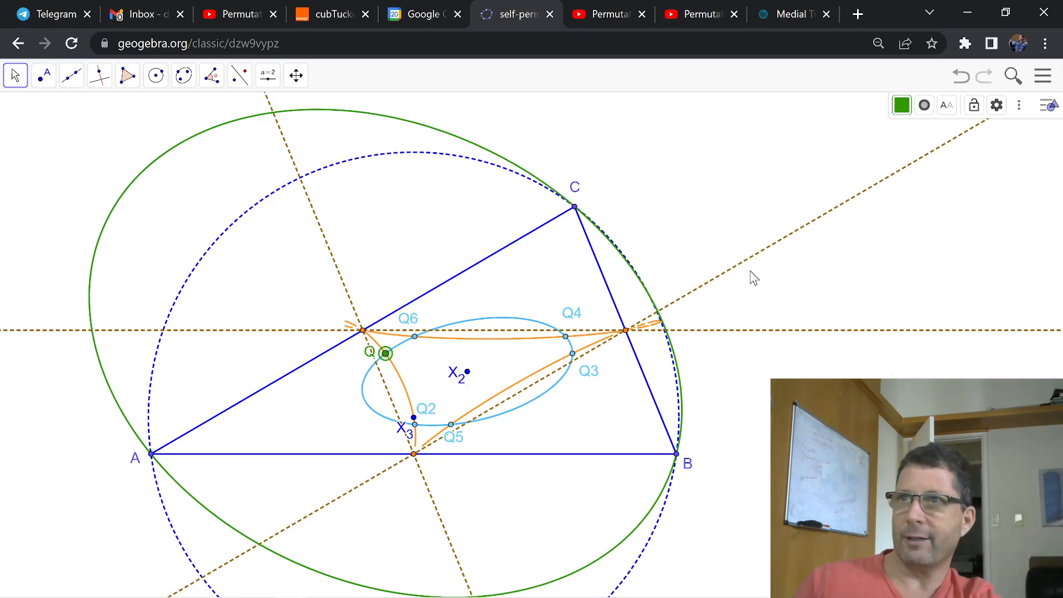
mouse_move(580, 342)
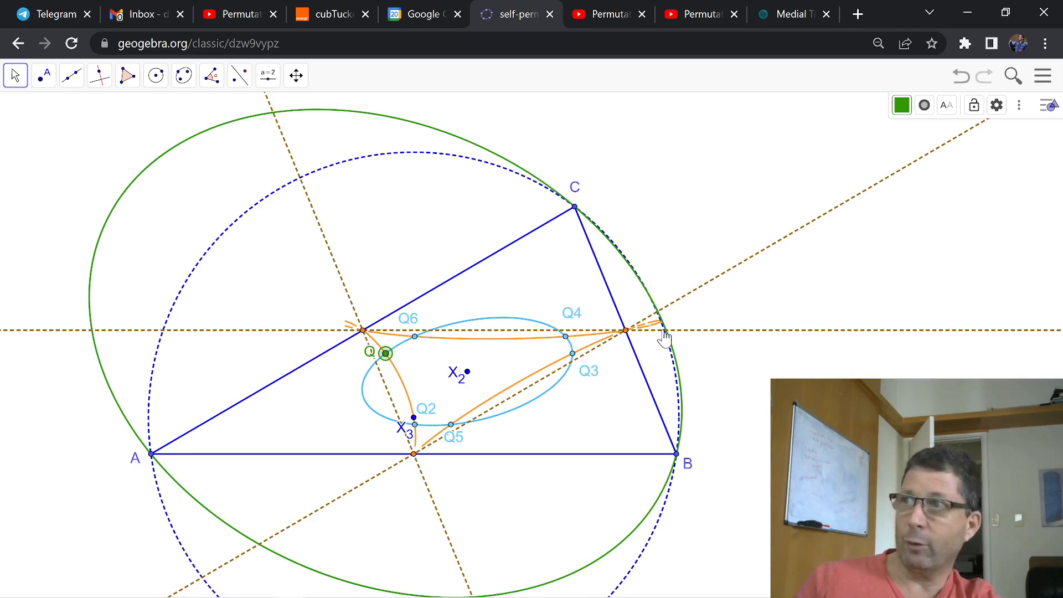
mouse_move(663, 330)
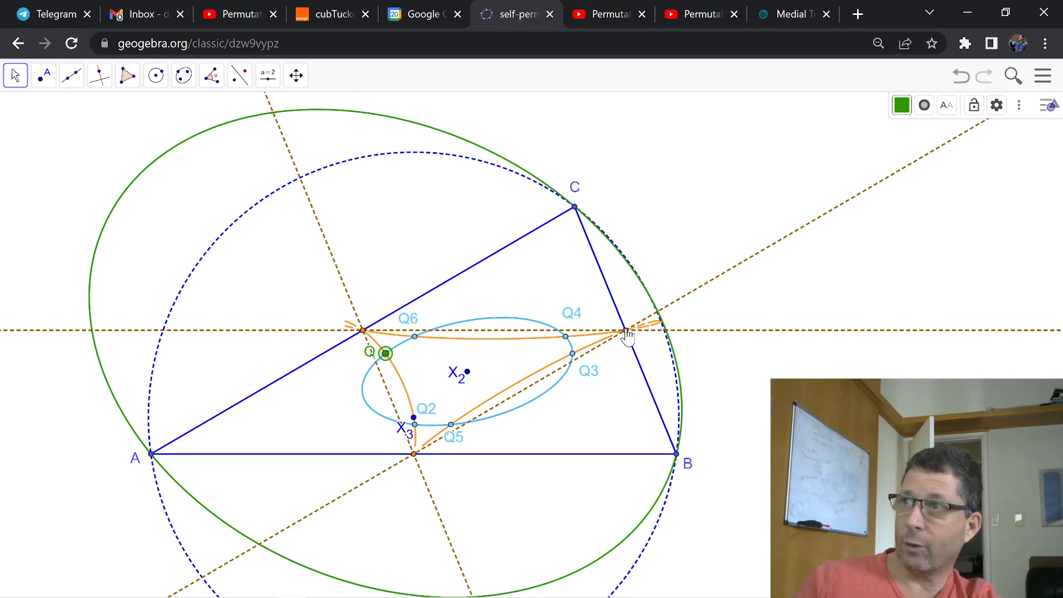
mouse_move(592, 344)
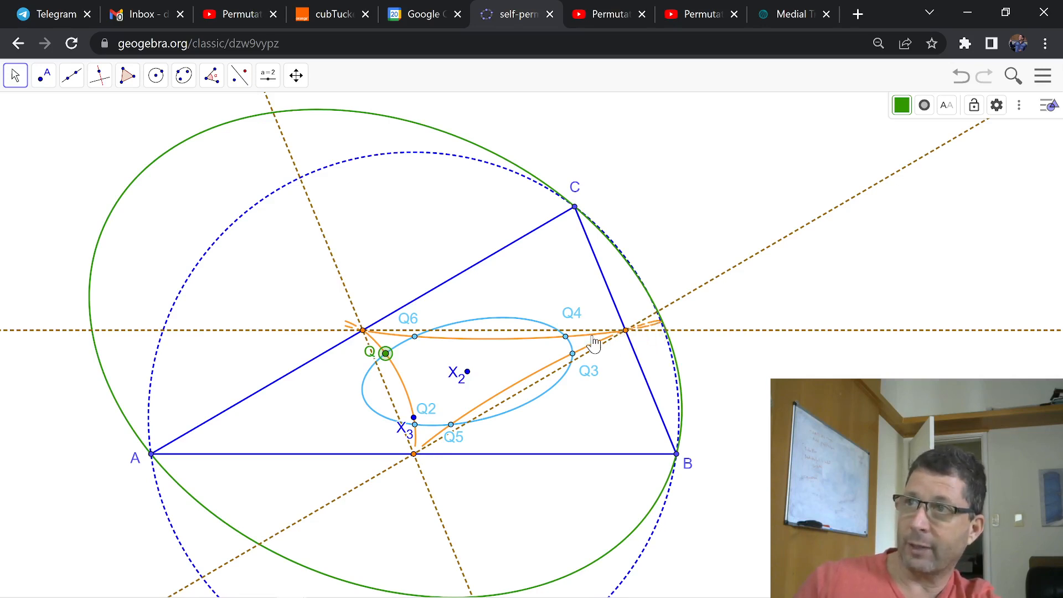
mouse_move(345, 327)
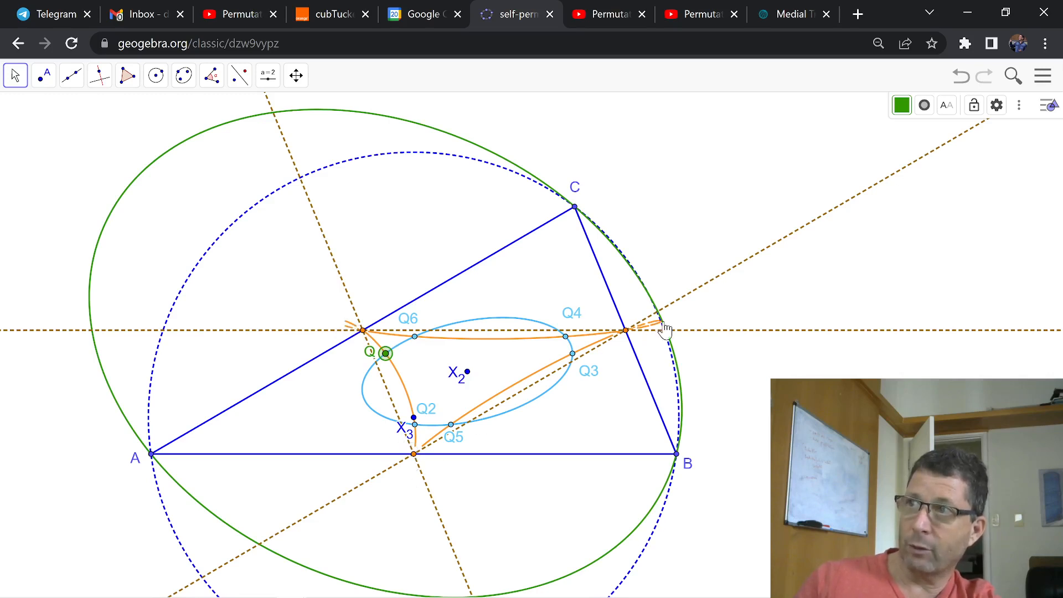
mouse_move(342, 324)
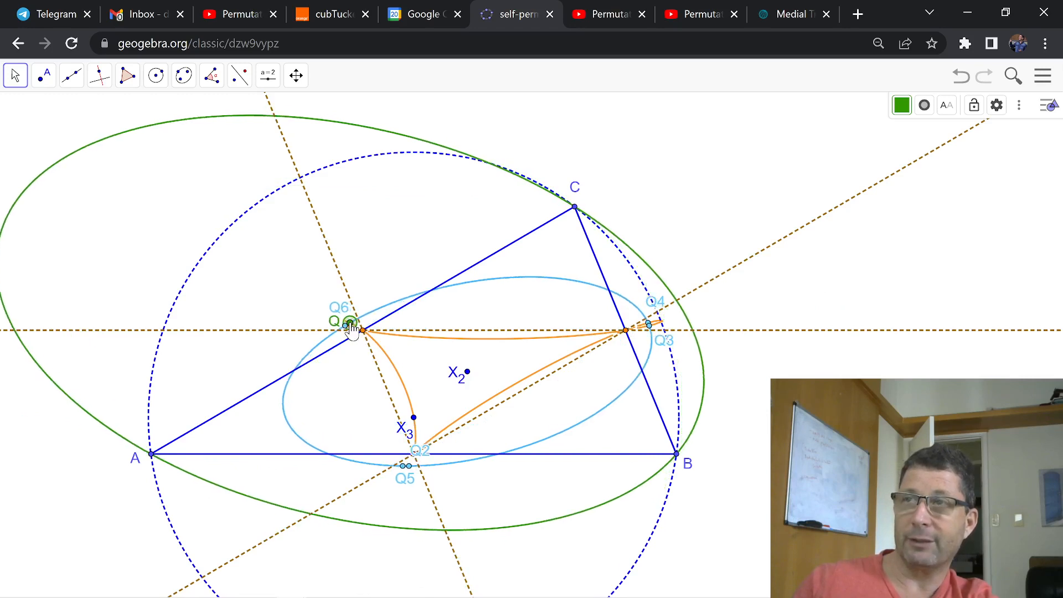
mouse_move(200, 126)
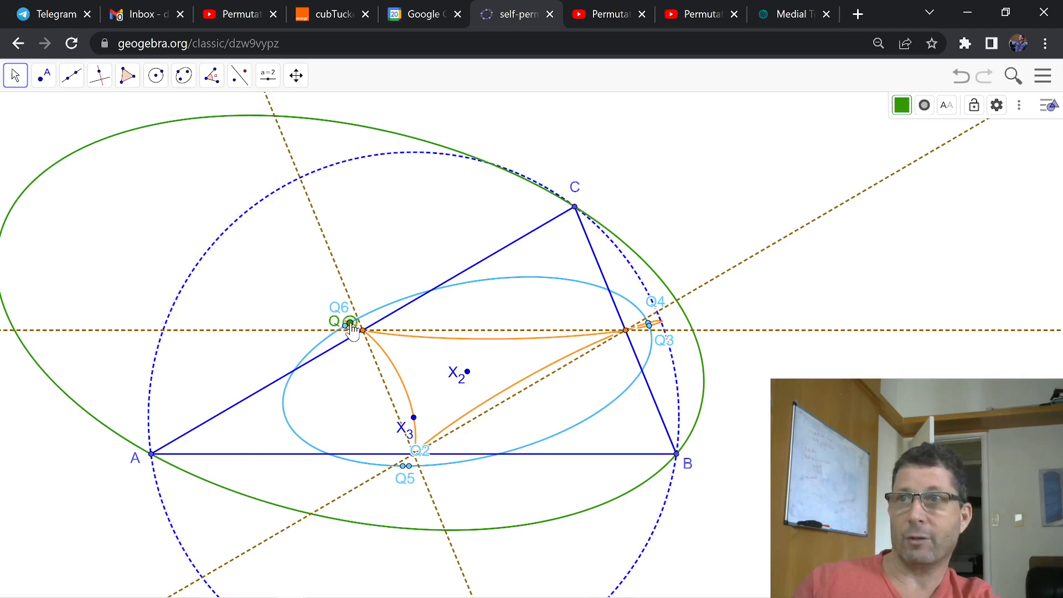
Slide Q rightward along the sextic's top arc to its right-hand corner, stretching the green circum-ellipse.
left_click_drag(353, 329, 397, 373)
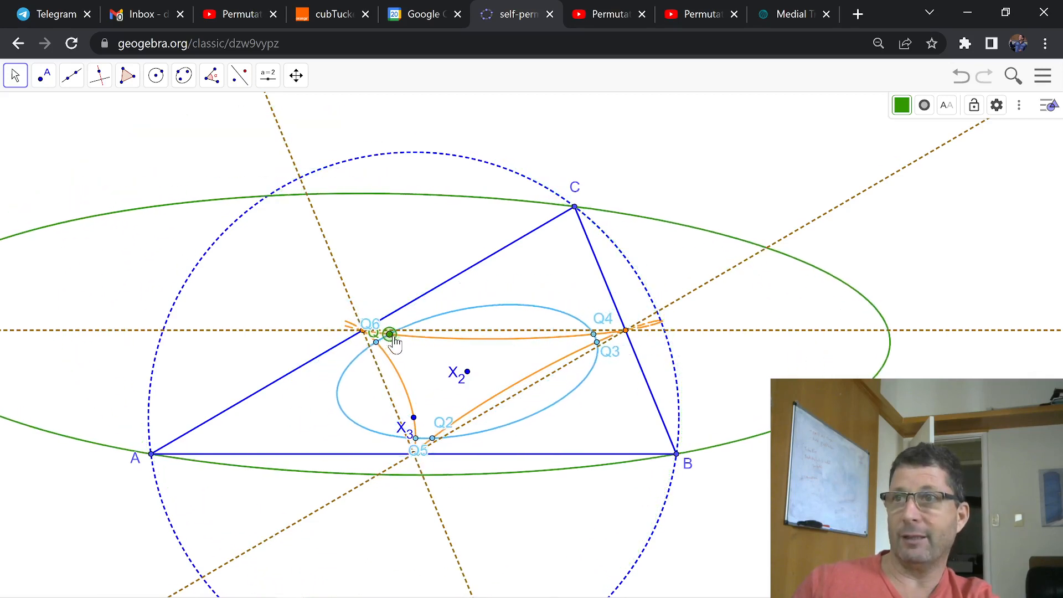
left_click_drag(390, 334, 450, 337)
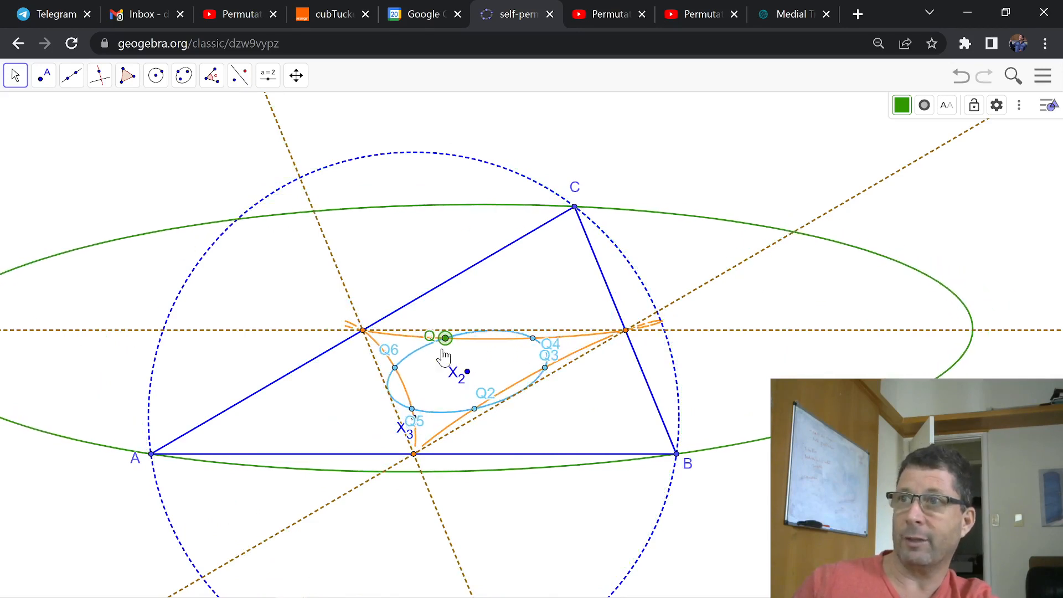
left_click_drag(446, 338, 575, 351)
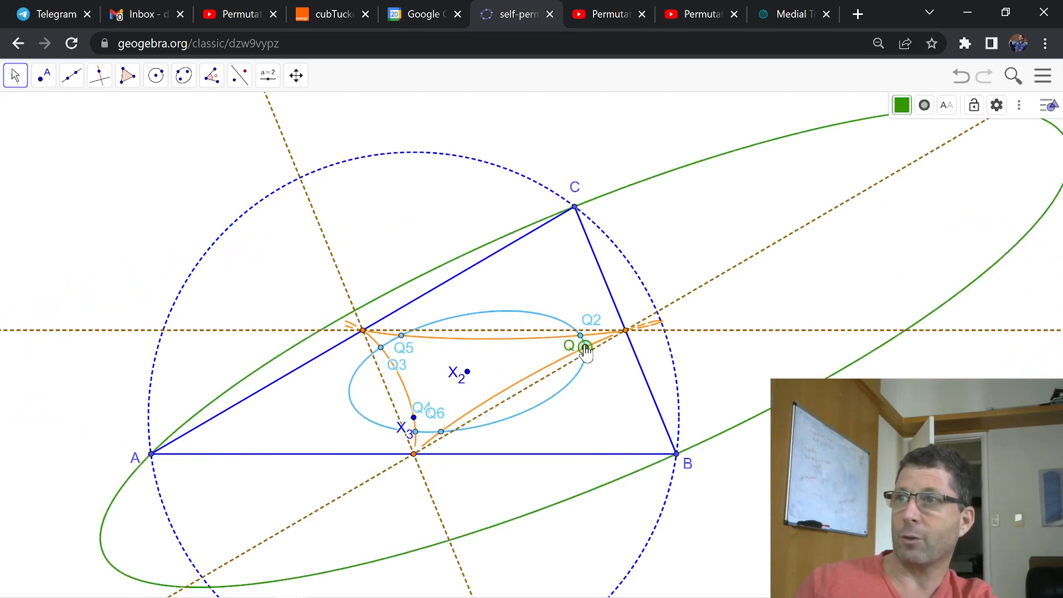
Bring Q down the lower-right arc to X3, where the green conic becomes the circumcircle through A, B, C.
left_click_drag(585, 349, 482, 404)
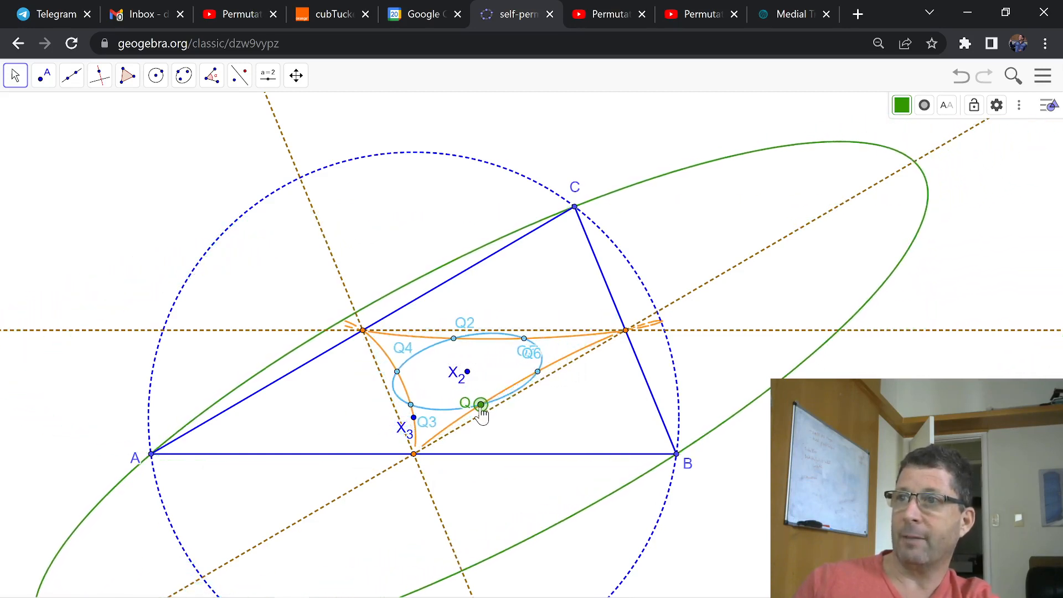
left_click_drag(481, 404, 447, 429)
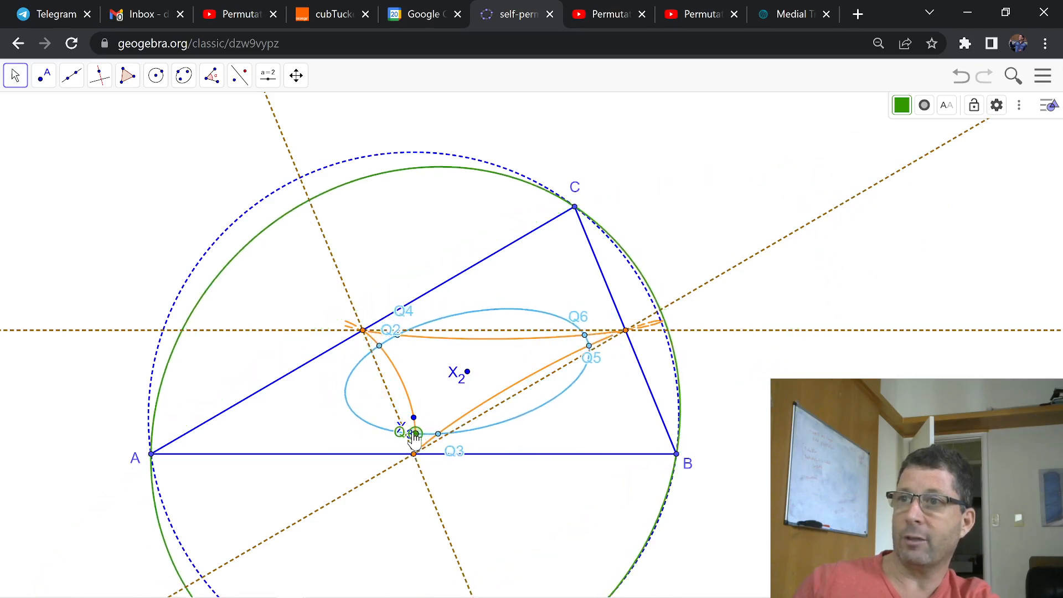
left_click_drag(414, 432, 411, 407)
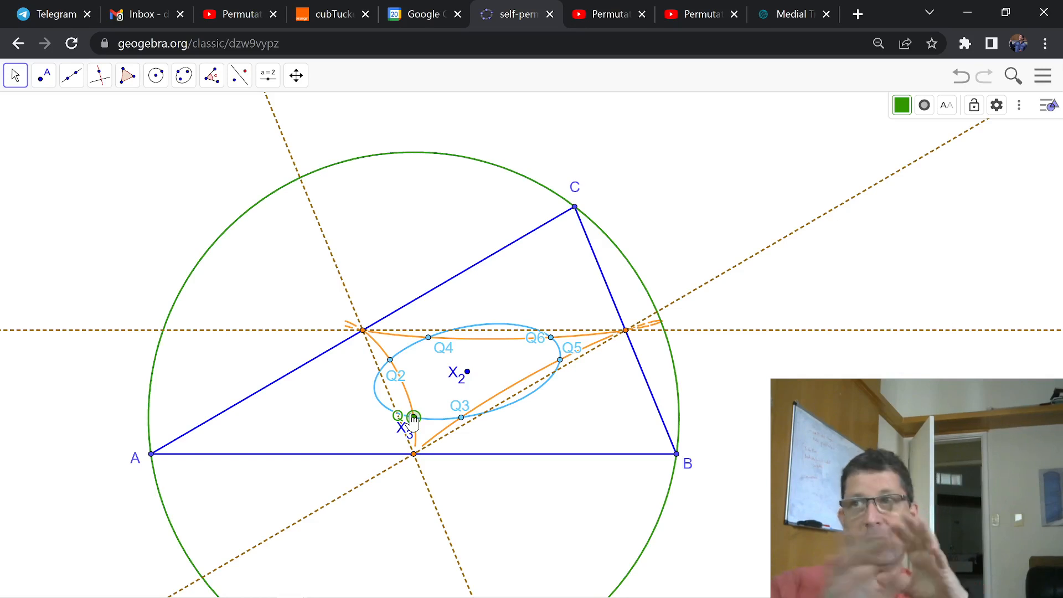
mouse_move(602, 369)
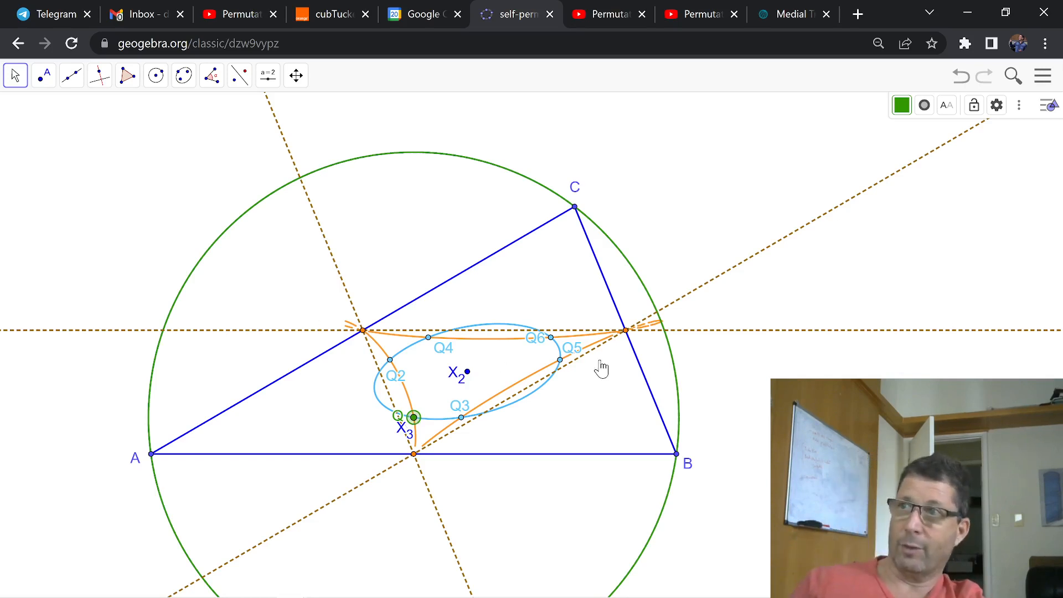
mouse_move(483, 413)
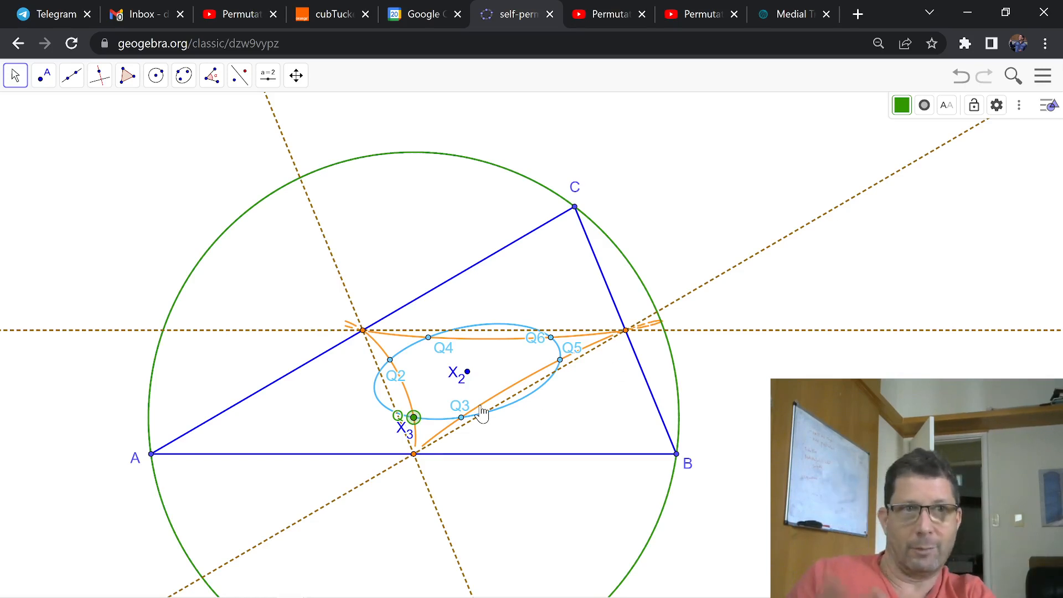
mouse_move(417, 421)
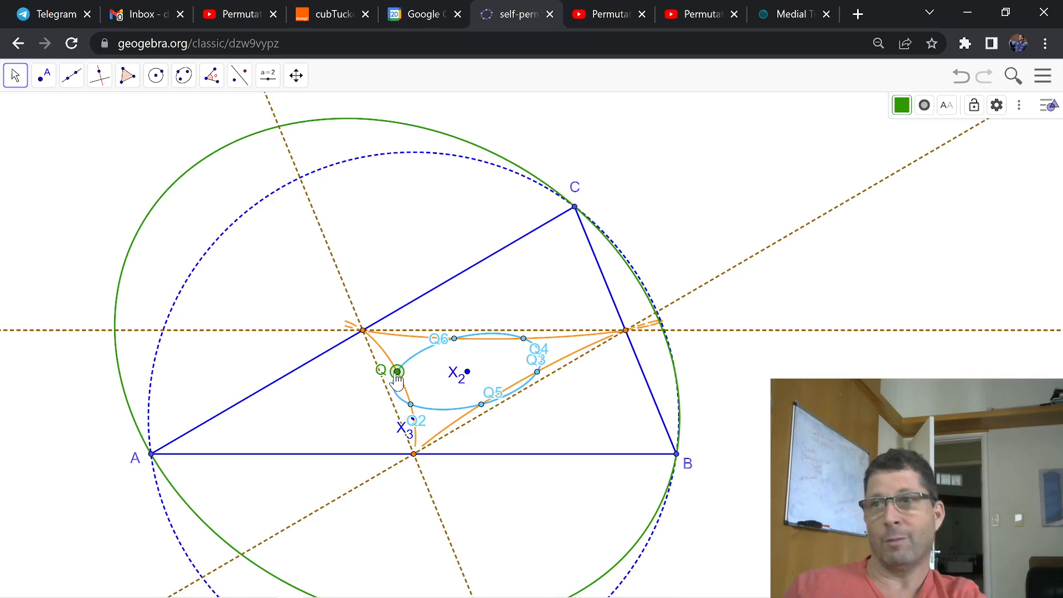
Lift Q onto the sextic's top arc and run it along the branch, flattening the green circum-ellipse into a wide ellipse.
left_click_drag(396, 376, 363, 332)
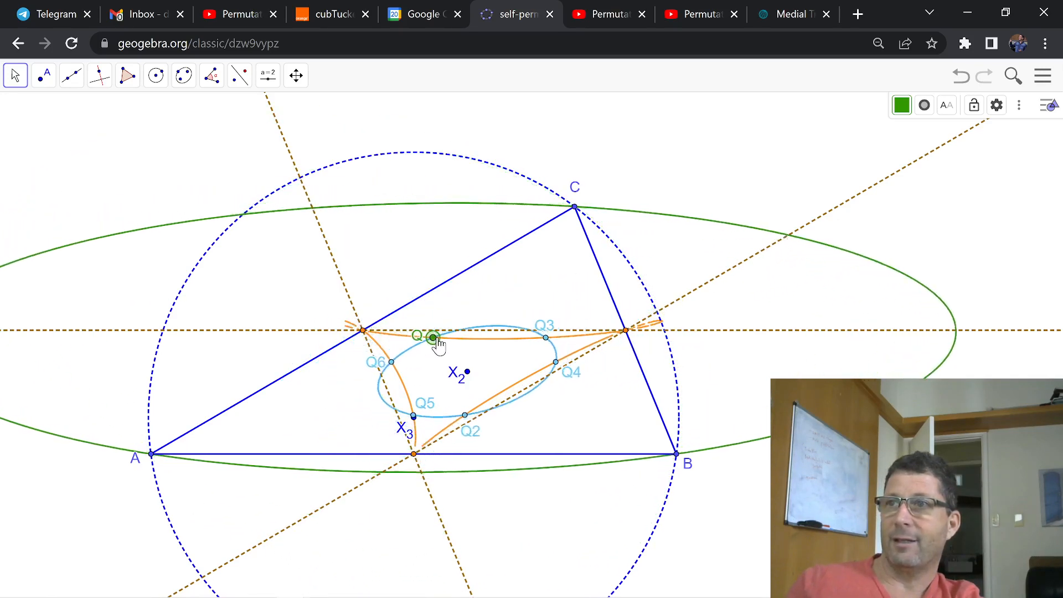
left_click_drag(430, 338, 541, 337)
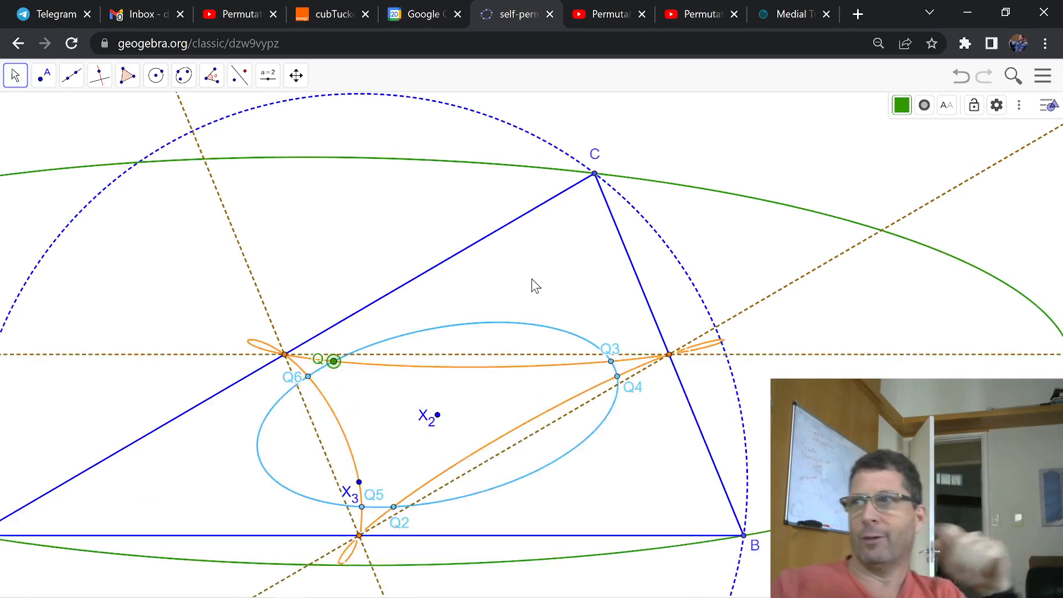
mouse_move(265, 352)
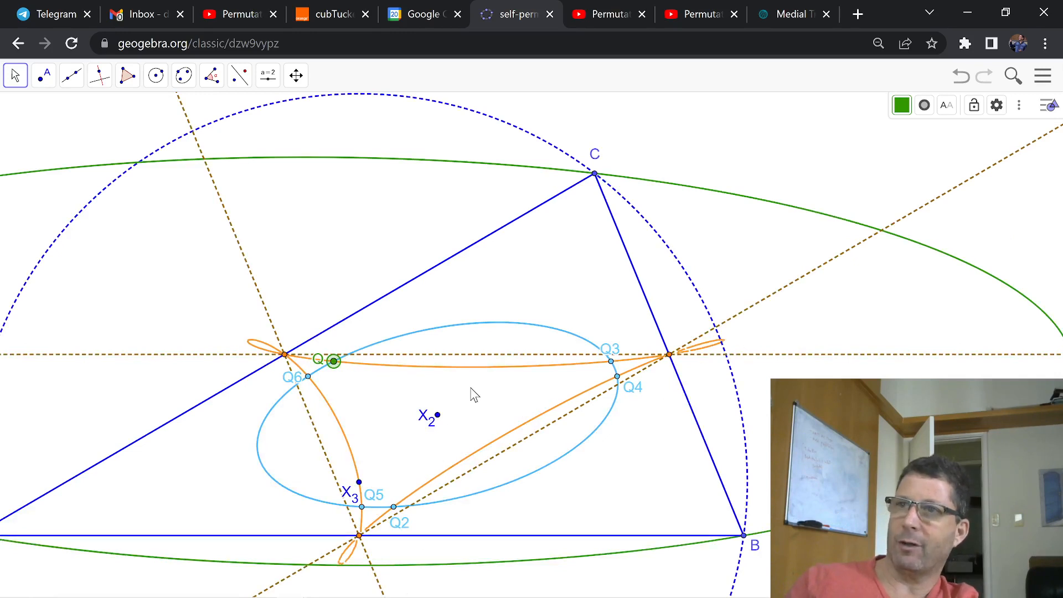
mouse_move(440, 399)
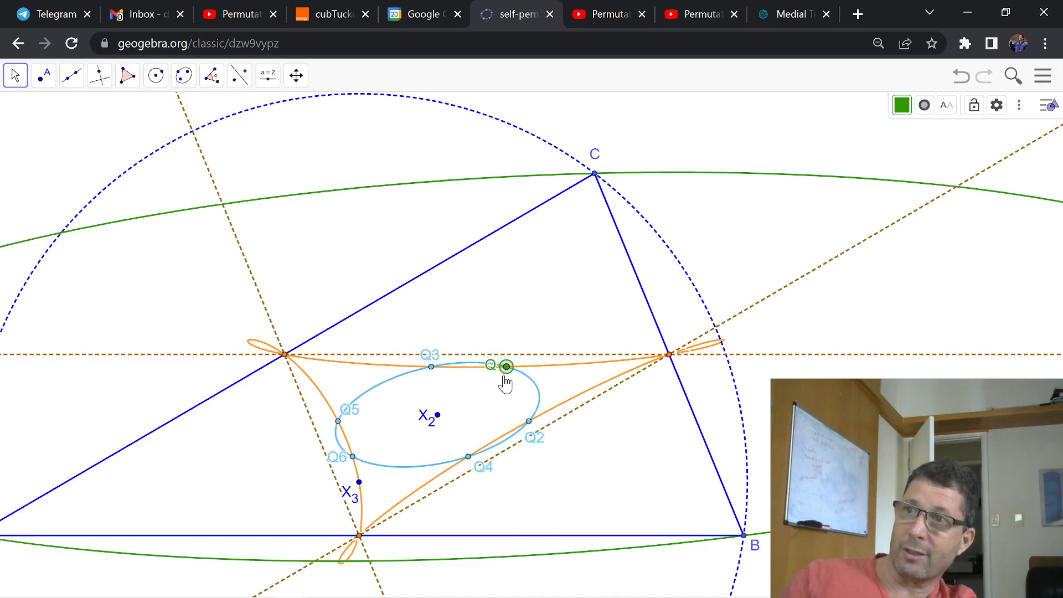
Run Q left and right along the sextic's top arc out to its right end, tilting the green circum-ellipse.
left_click_drag(505, 366, 345, 362)
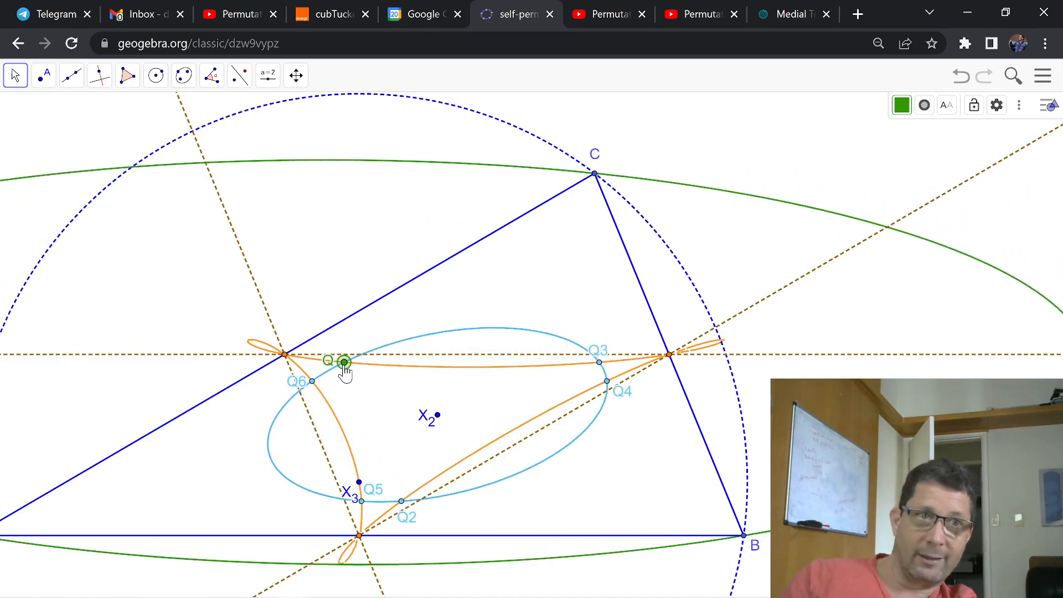
left_click_drag(342, 361, 533, 366)
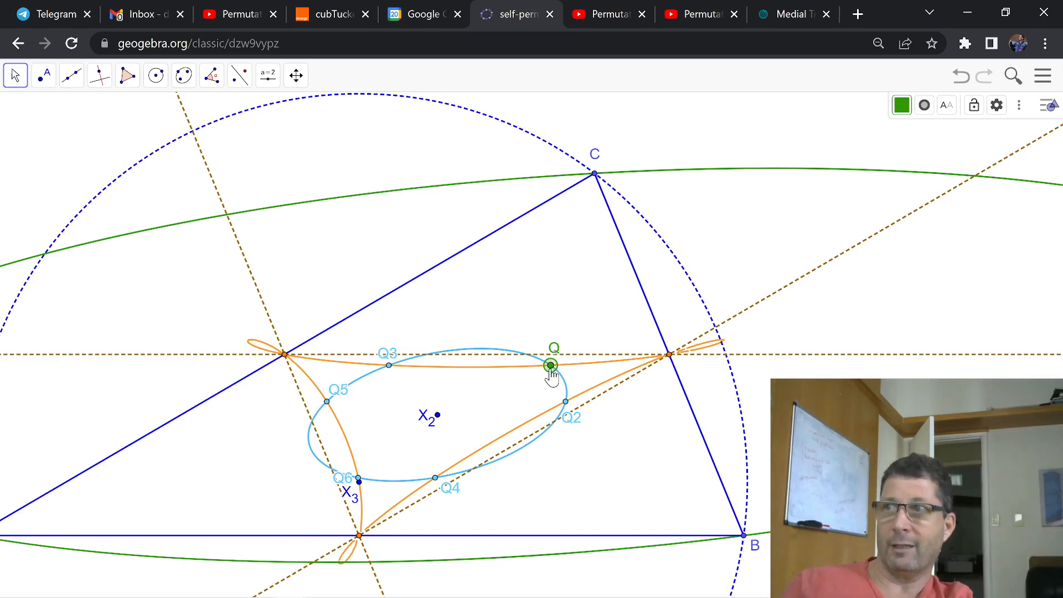
left_click_drag(549, 366, 597, 363)
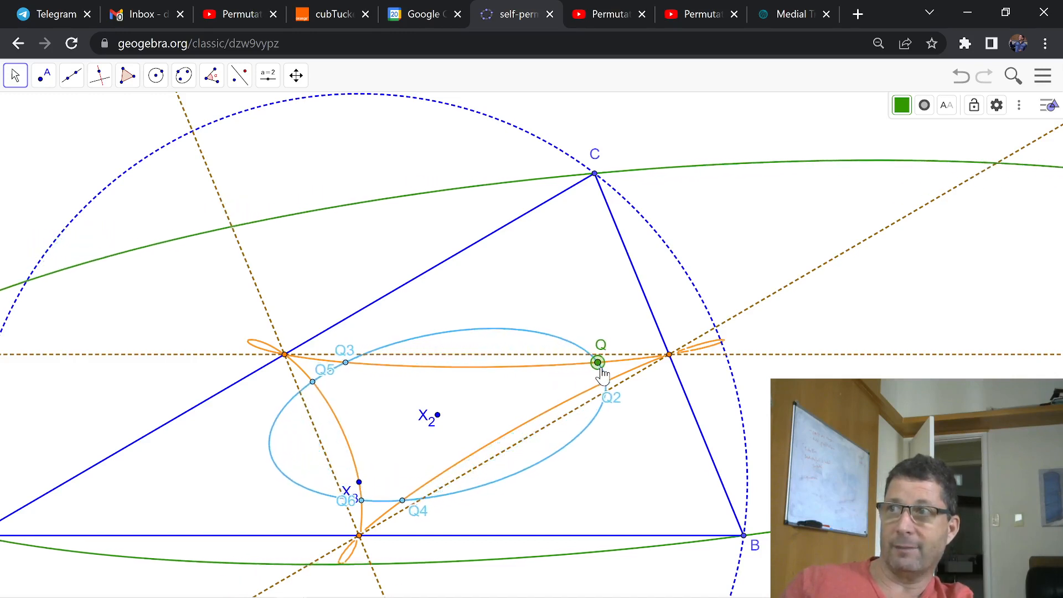
left_click_drag(598, 361, 561, 365)
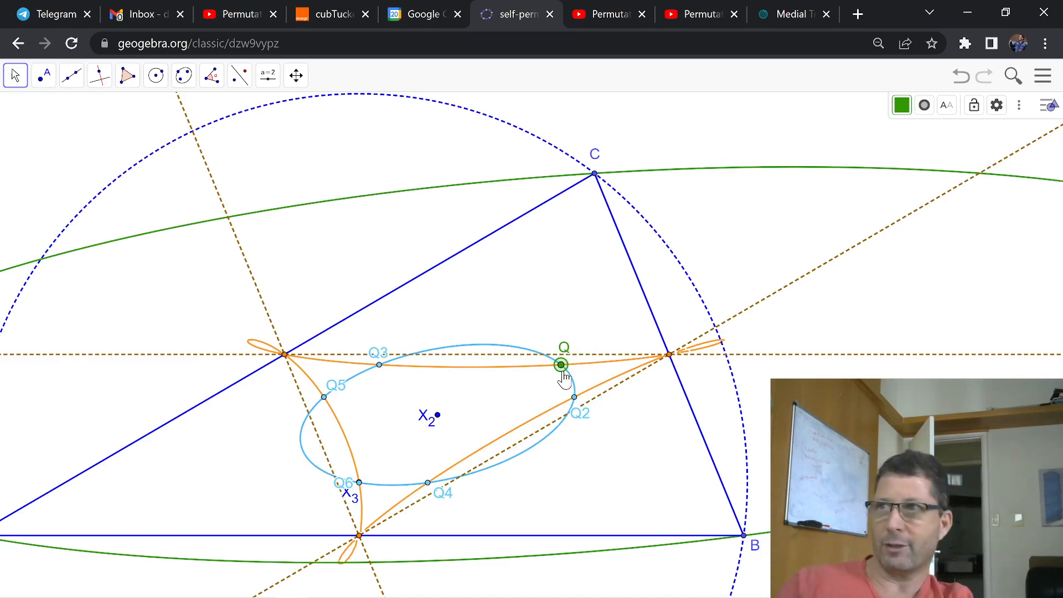
Move Q onto the lower-right arc and slide it down and back up, making the green conic hyperbola-like.
left_click_drag(562, 366, 702, 350)
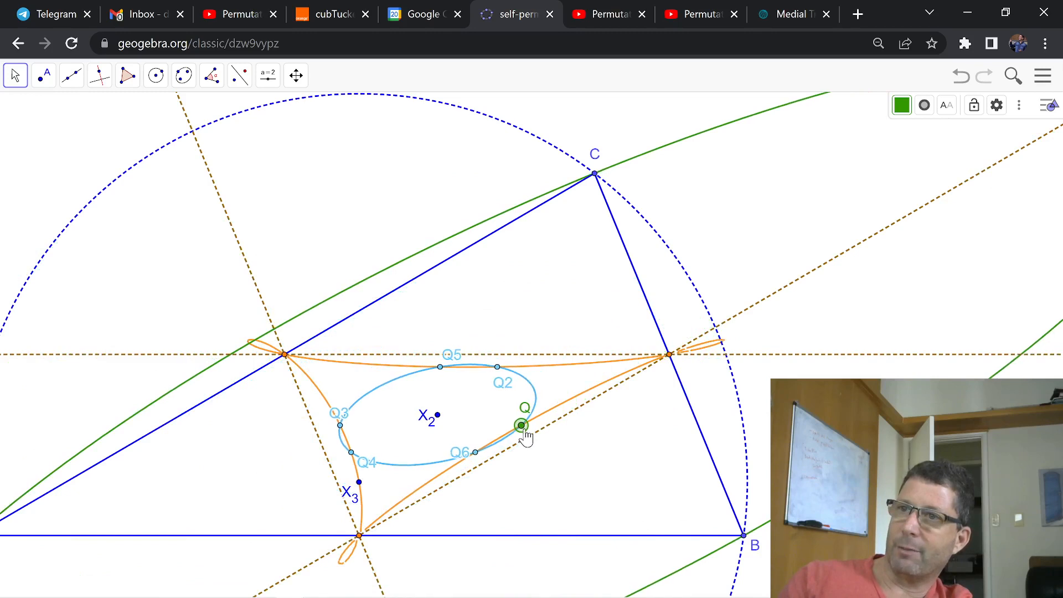
left_click_drag(523, 425, 478, 450)
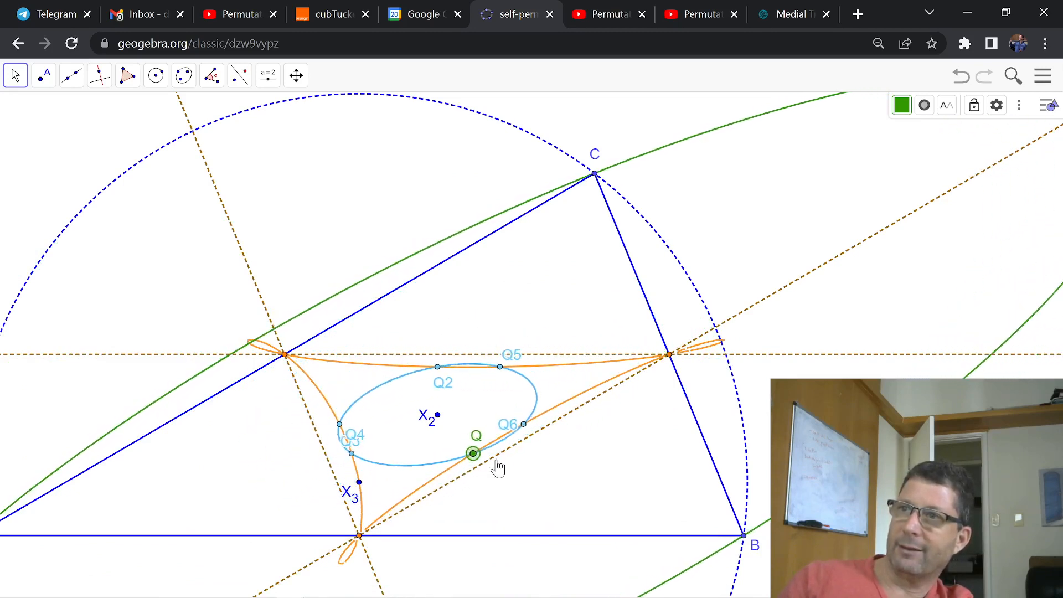
left_click_drag(473, 454, 548, 410)
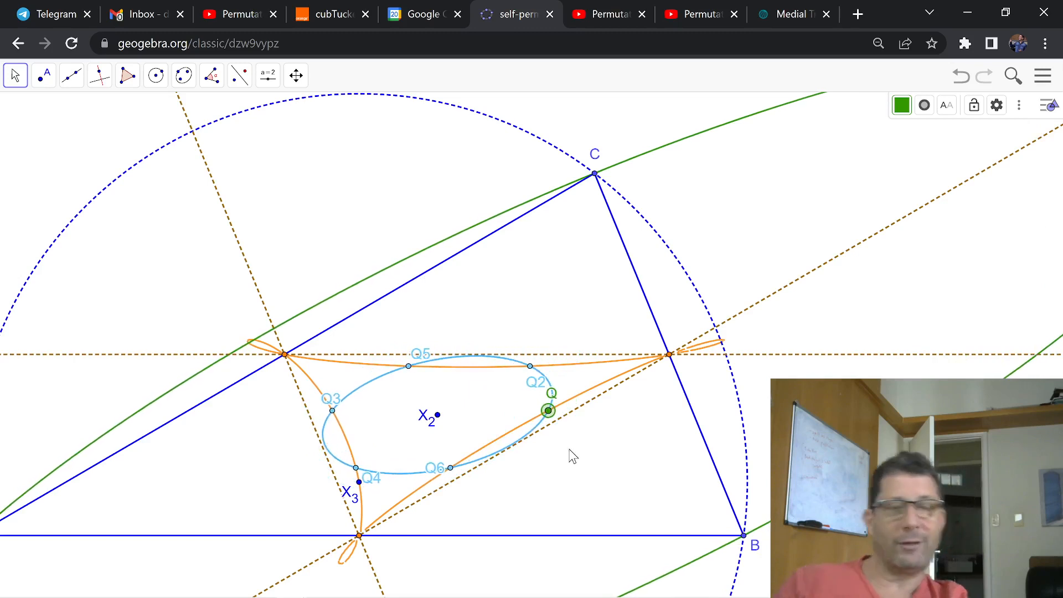